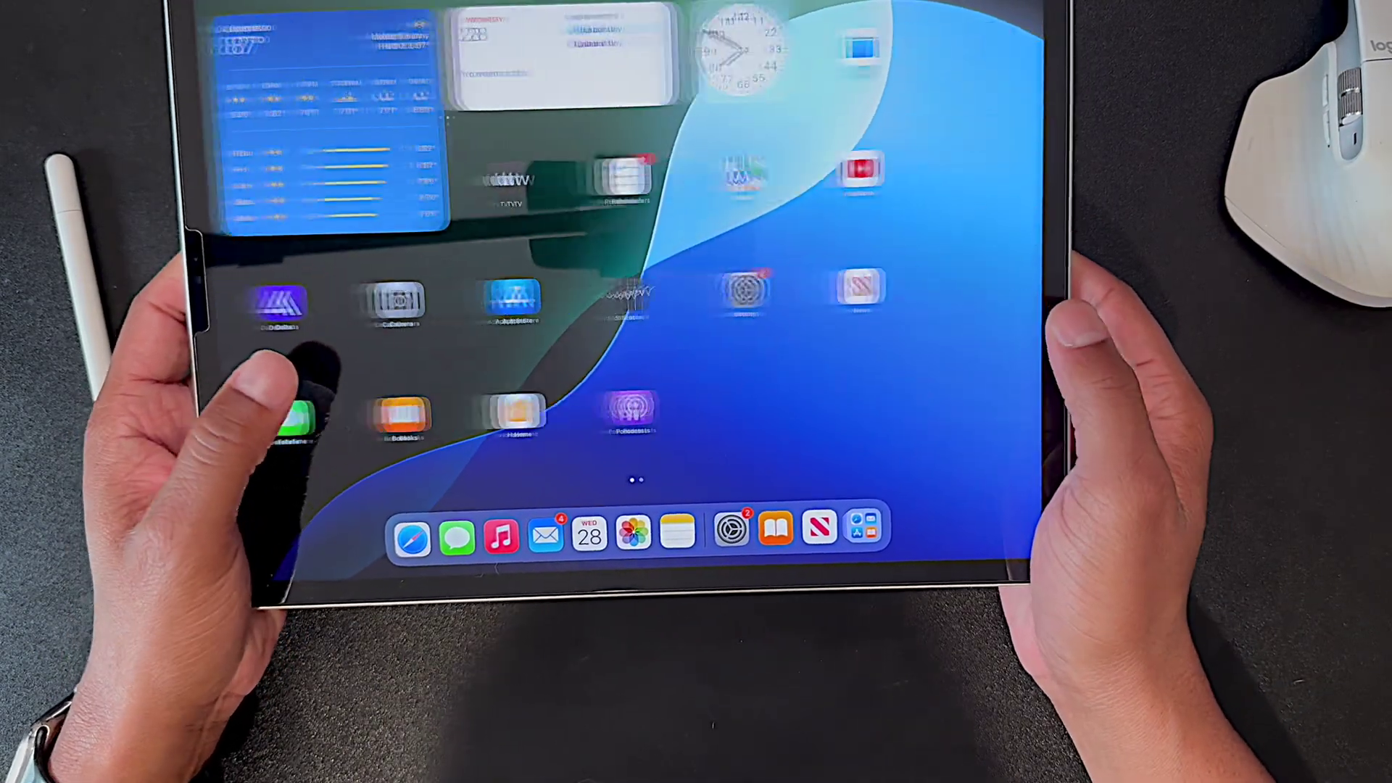
- Bring the desk photo with keyboard, Surface Duo and mouse into Edit mode
click(732, 536)
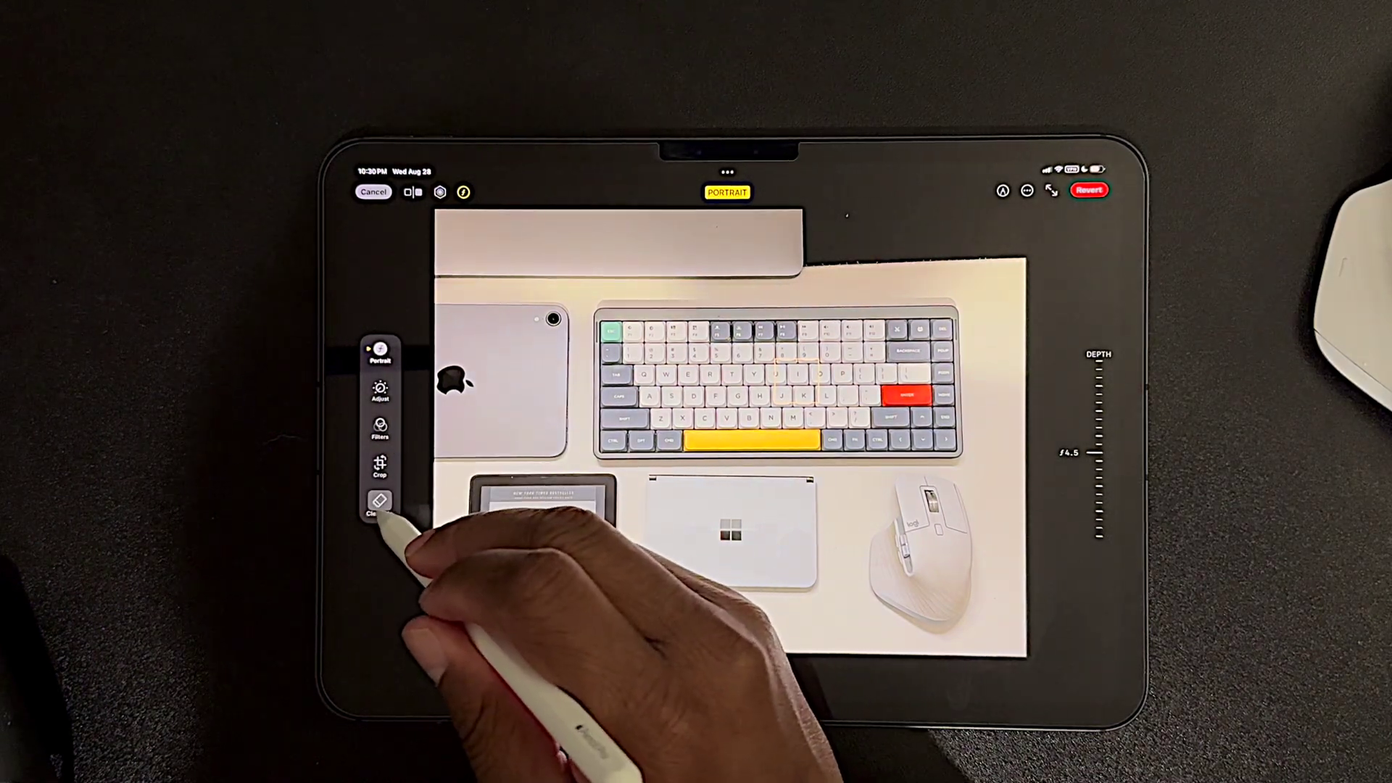
- Use Clean Up to remove the Surface Duo and the mouse, leaving tablet, keyboard and e-reader
click(377, 501)
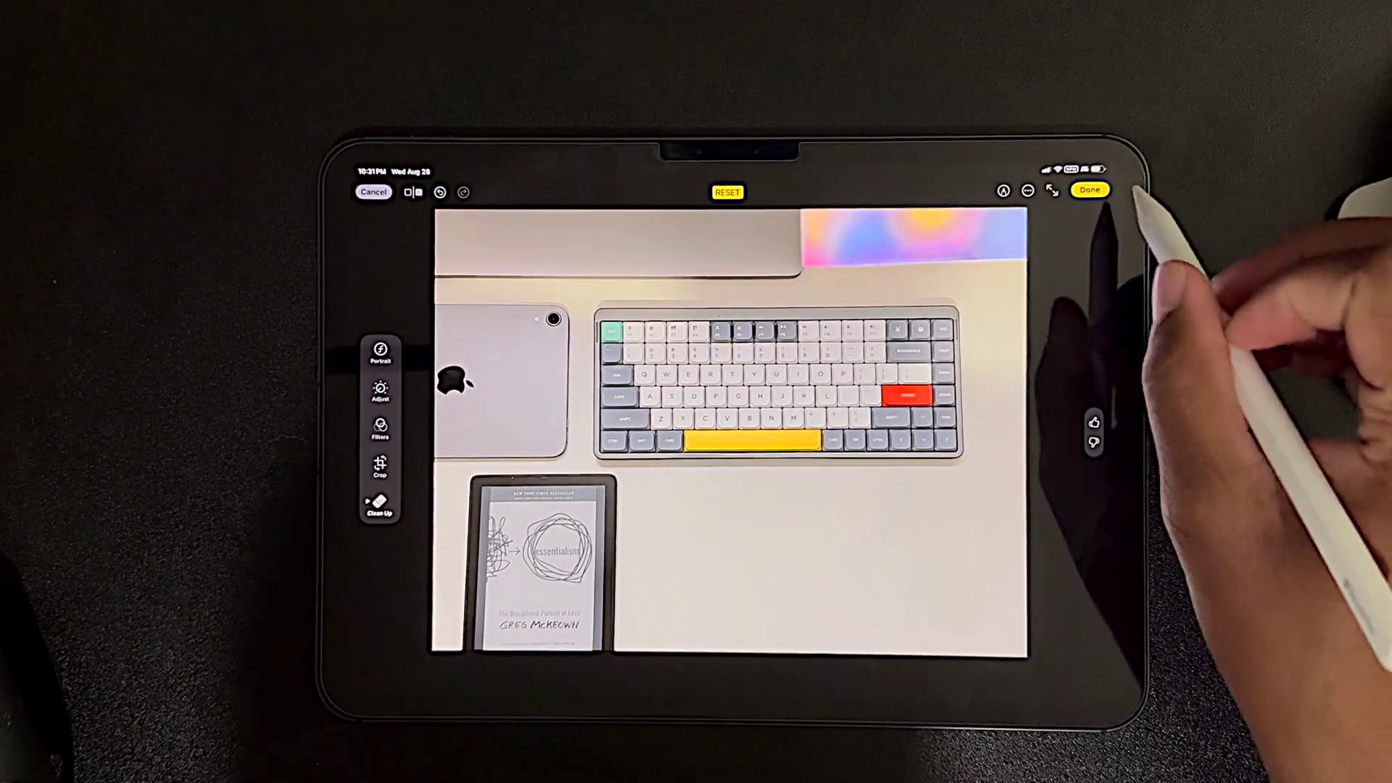
- Keep the cleaned desk photo with Done, then Clean Up the selfie to pixelate the man's face
click(1087, 189)
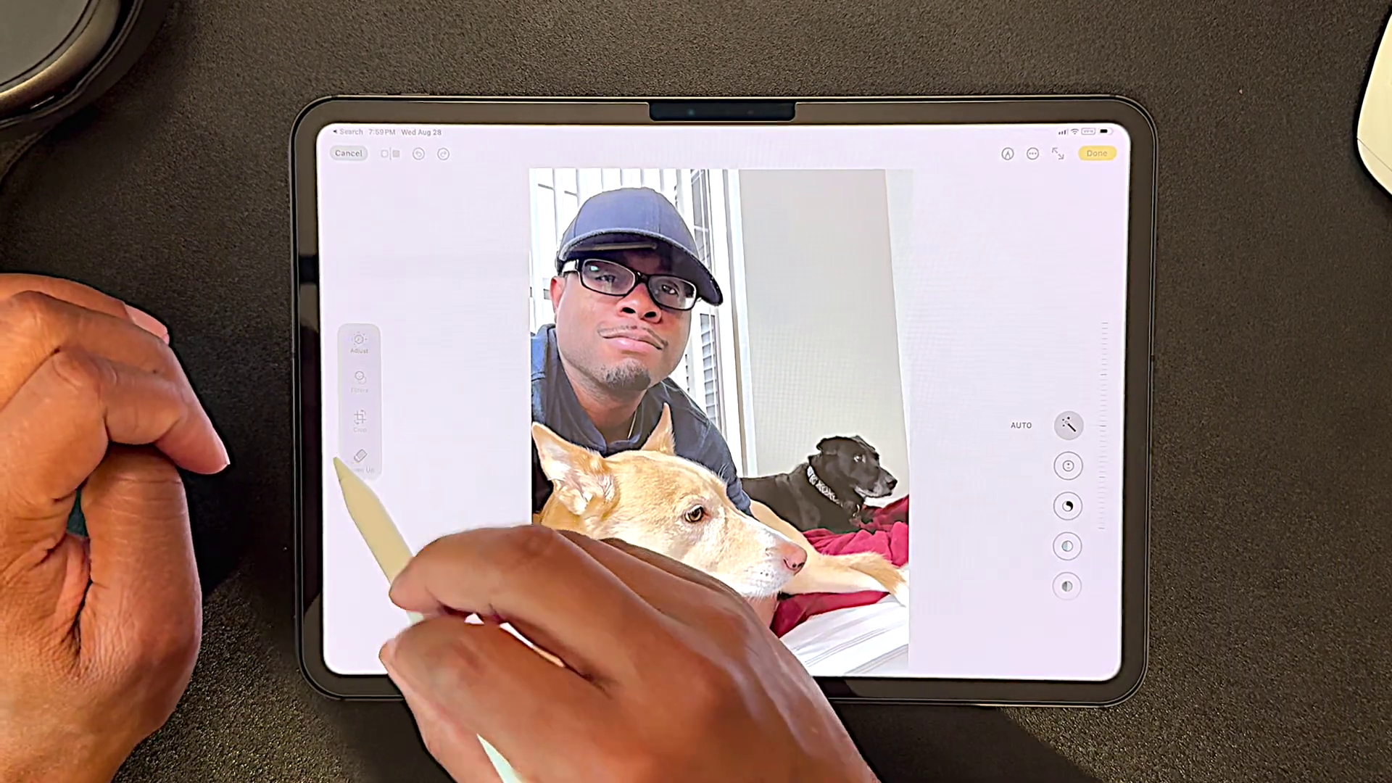
click(359, 464)
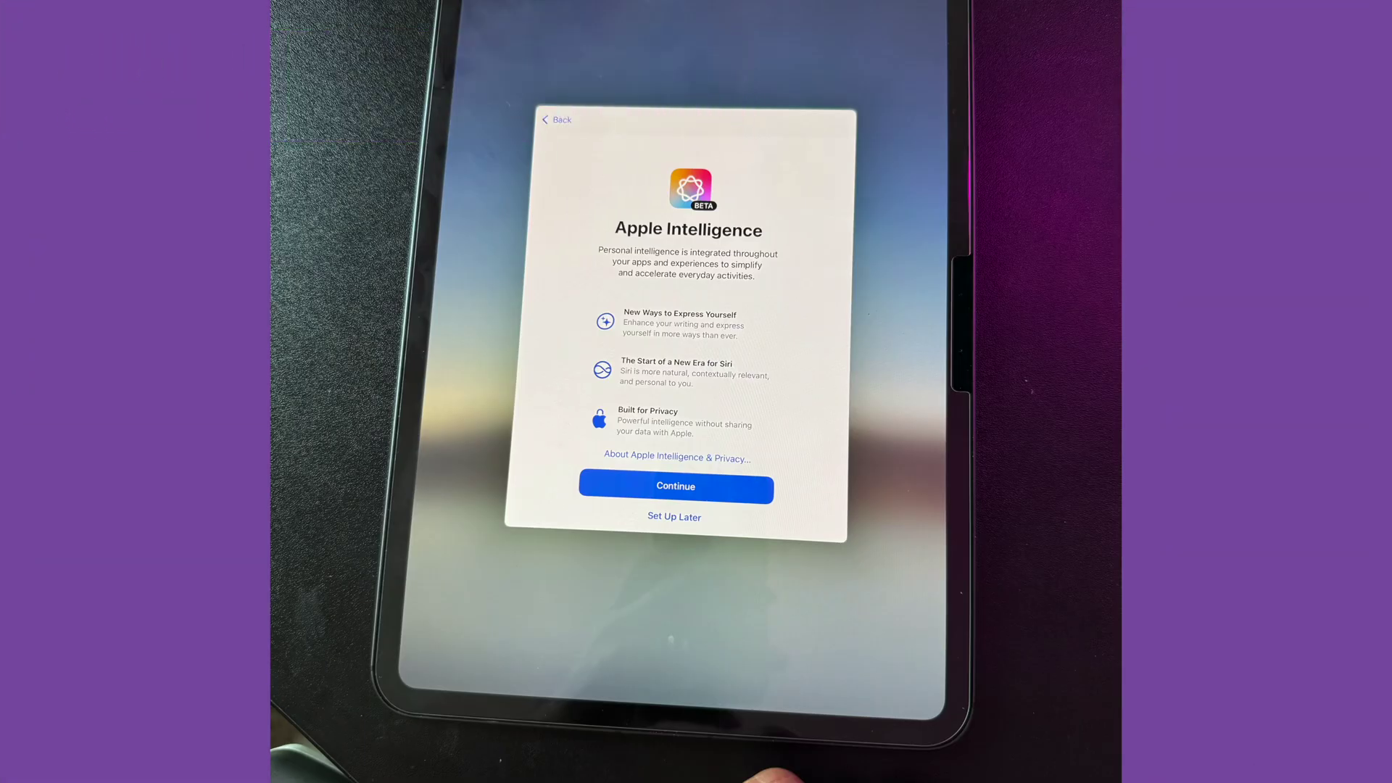
- Continue past the Apple Intelligence and Siri introductions to reach Type to Siri
click(675, 486)
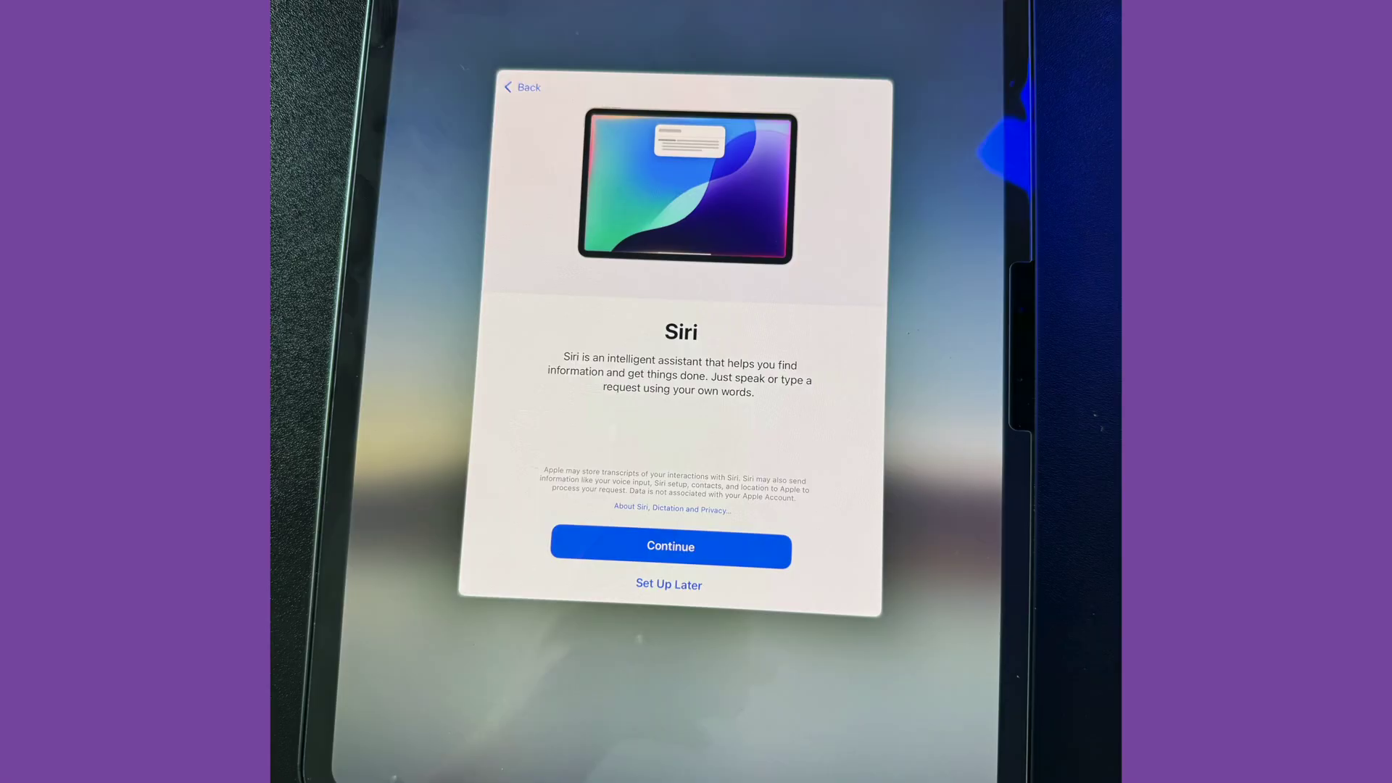
click(670, 548)
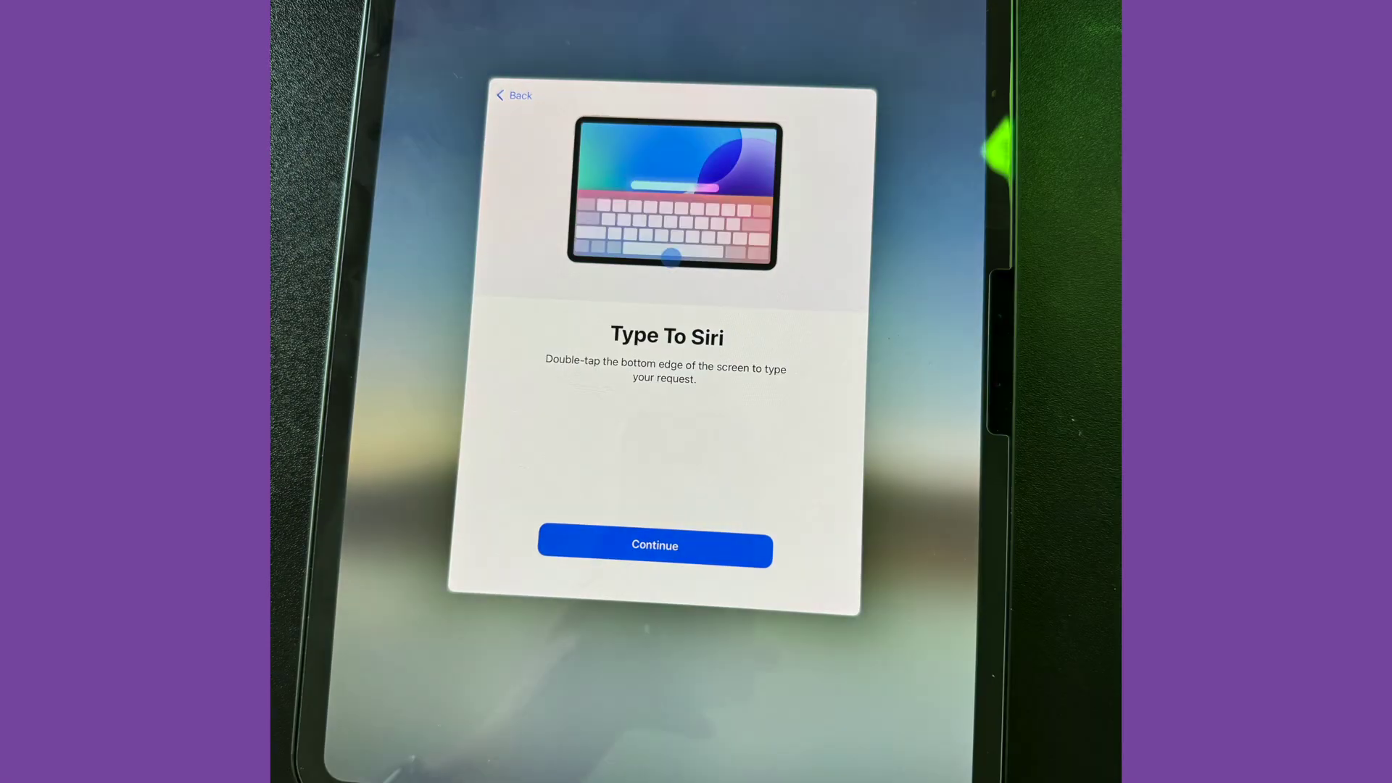